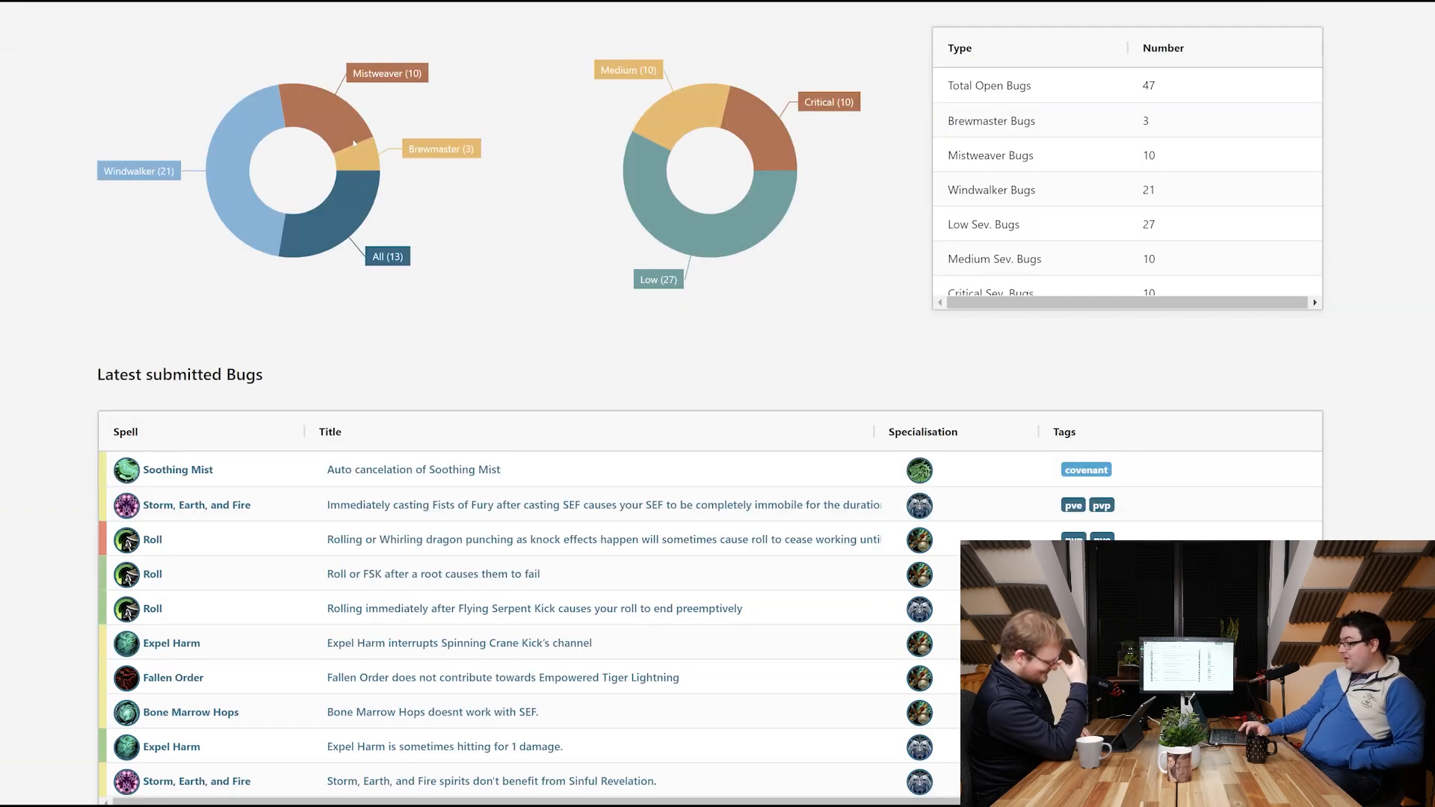
scroll("down", 3)
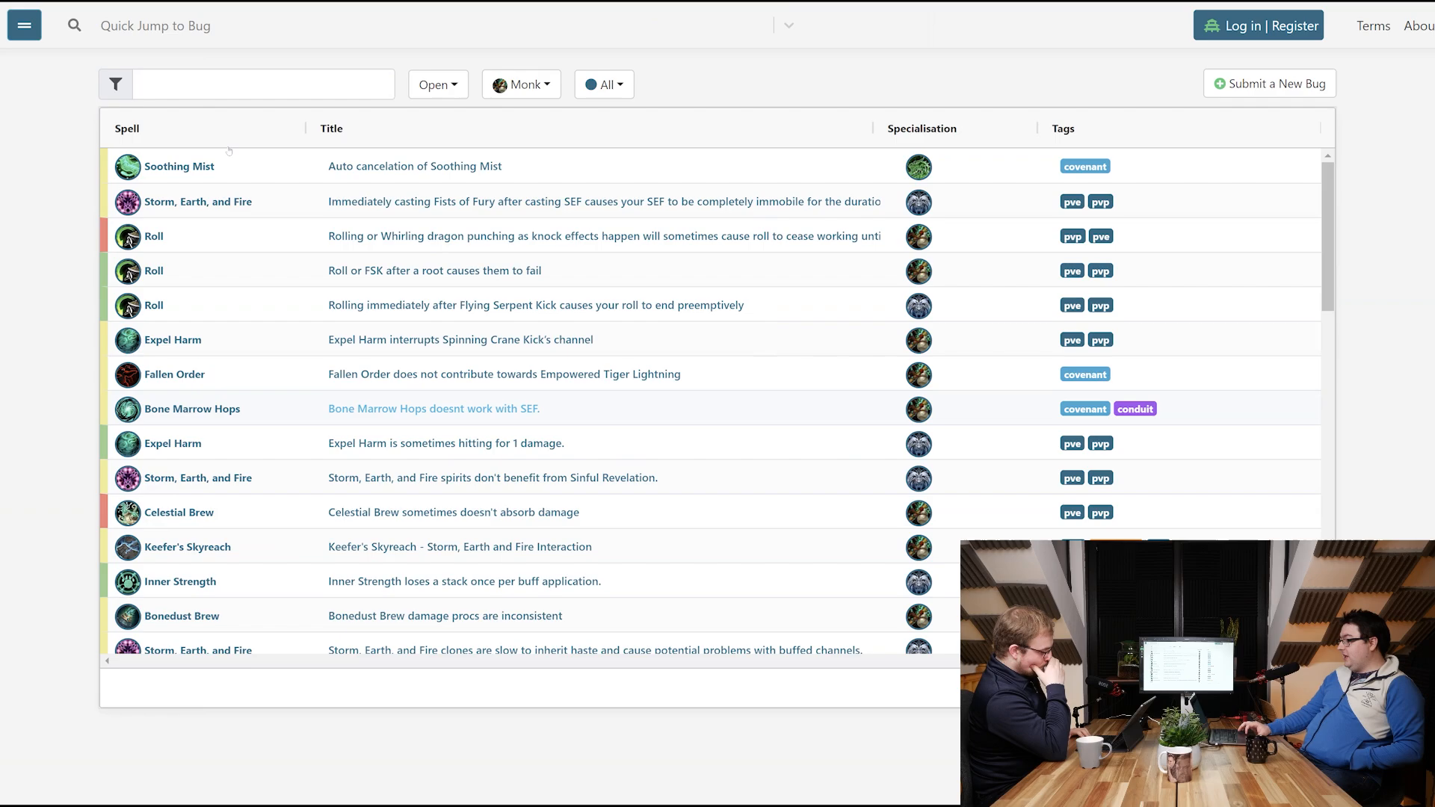
scroll("down", 3)
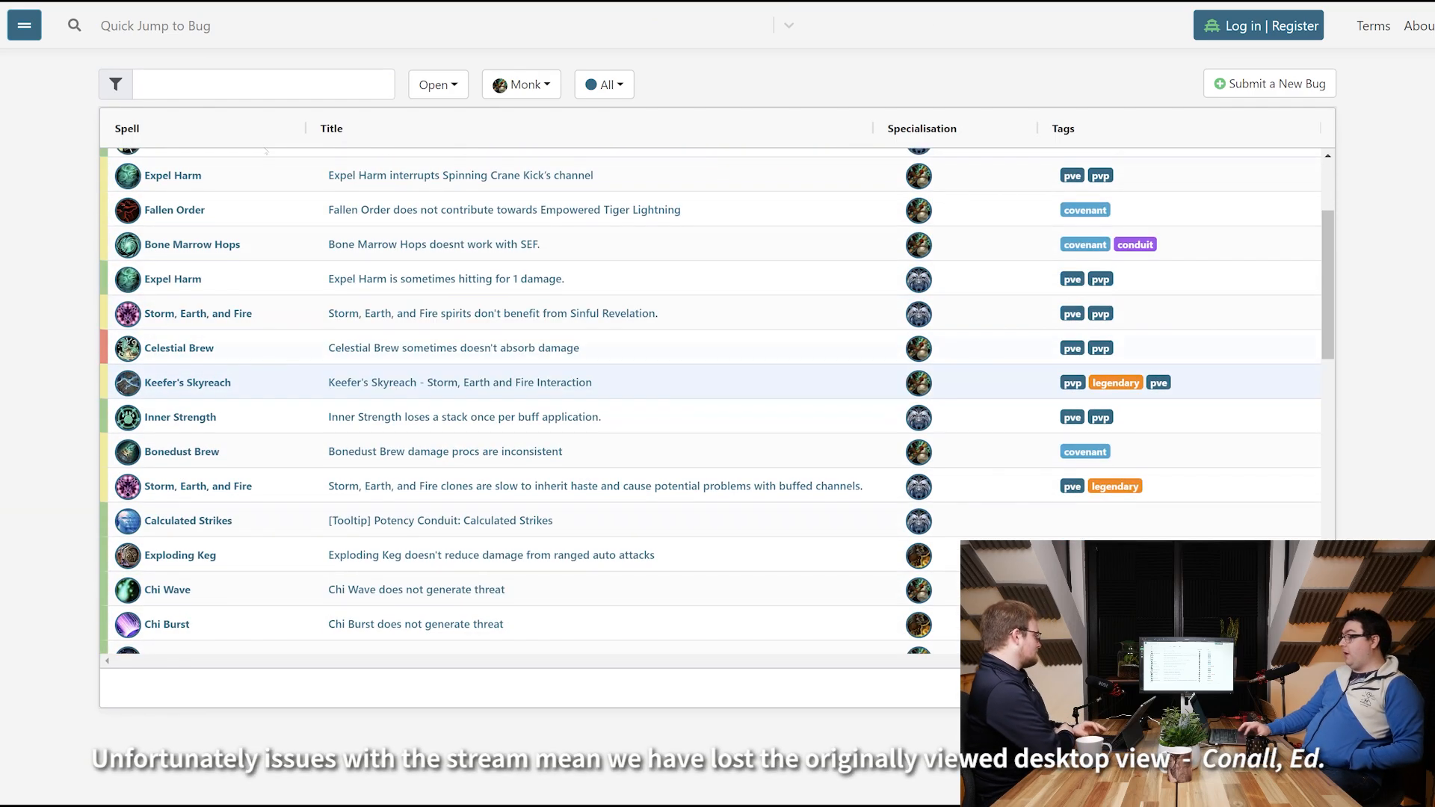
scroll("down", 3)
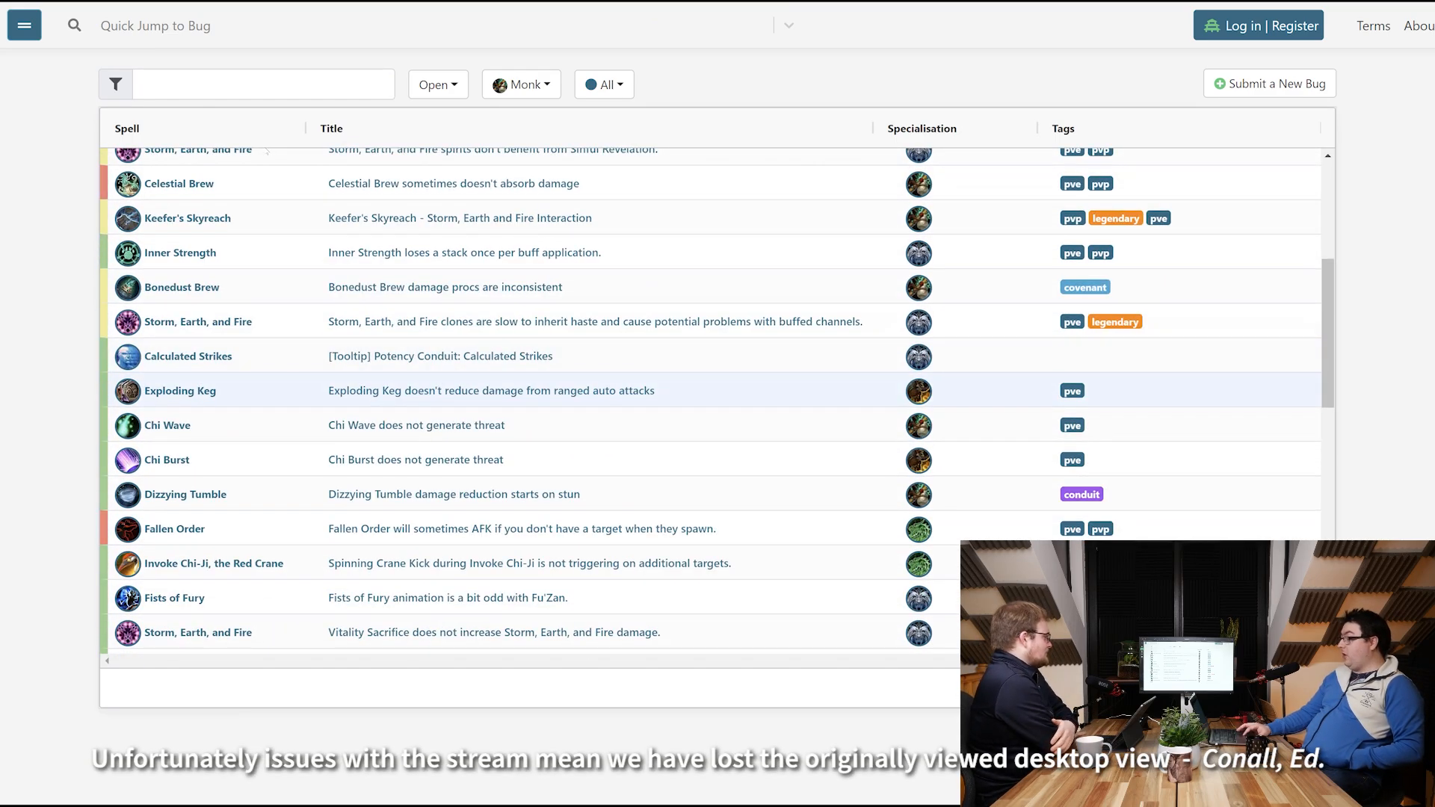
scroll("down", 3)
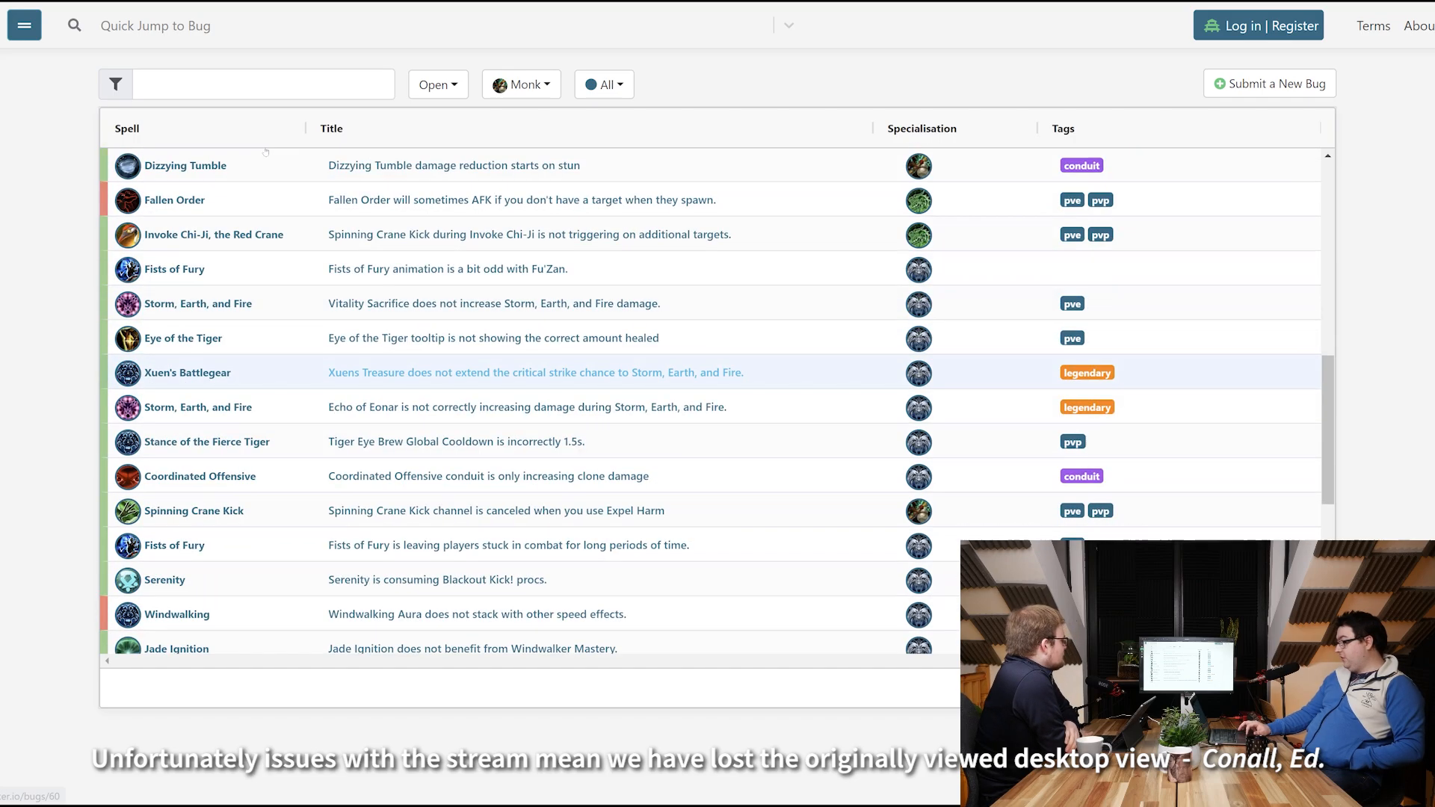
scroll("down", 3)
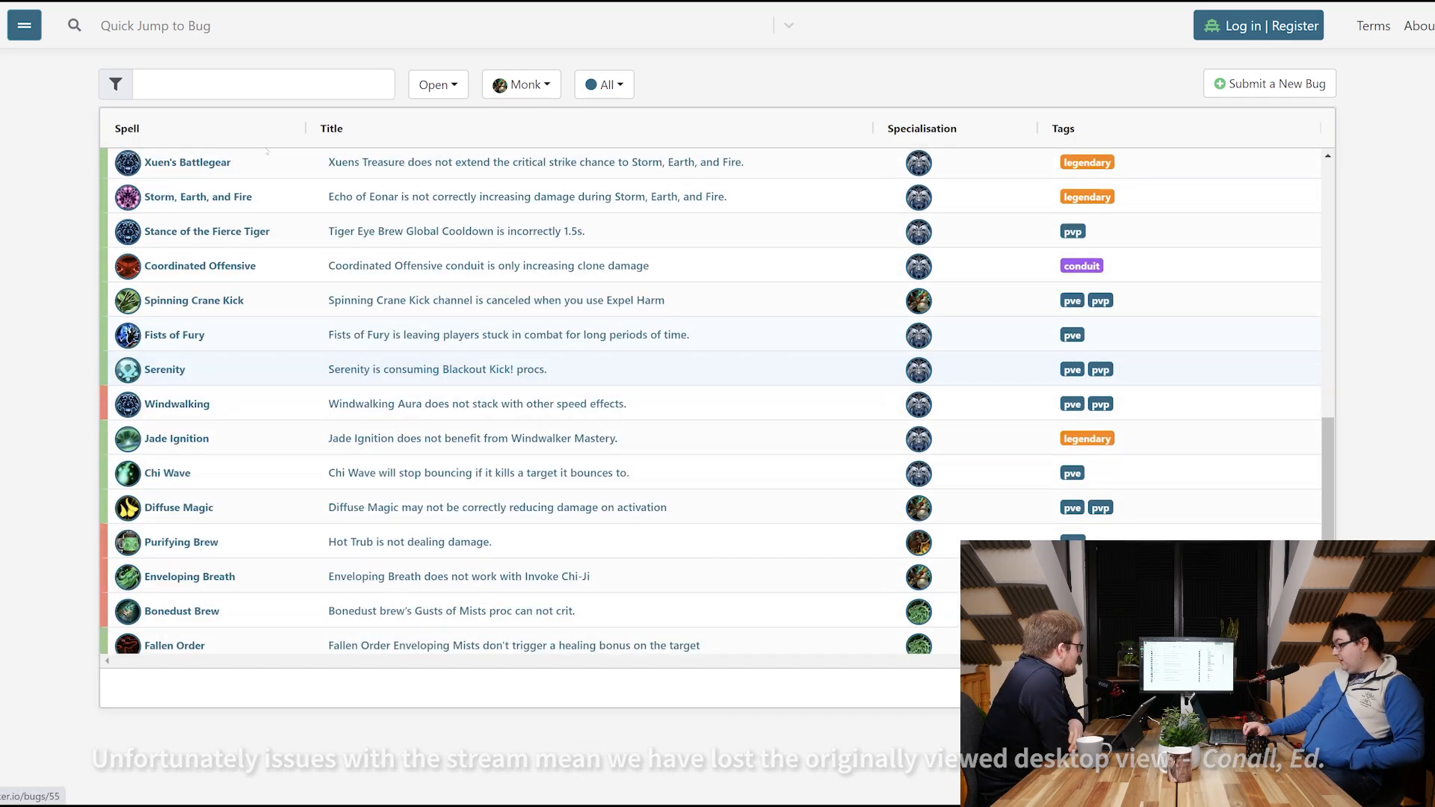
scroll("down", 3)
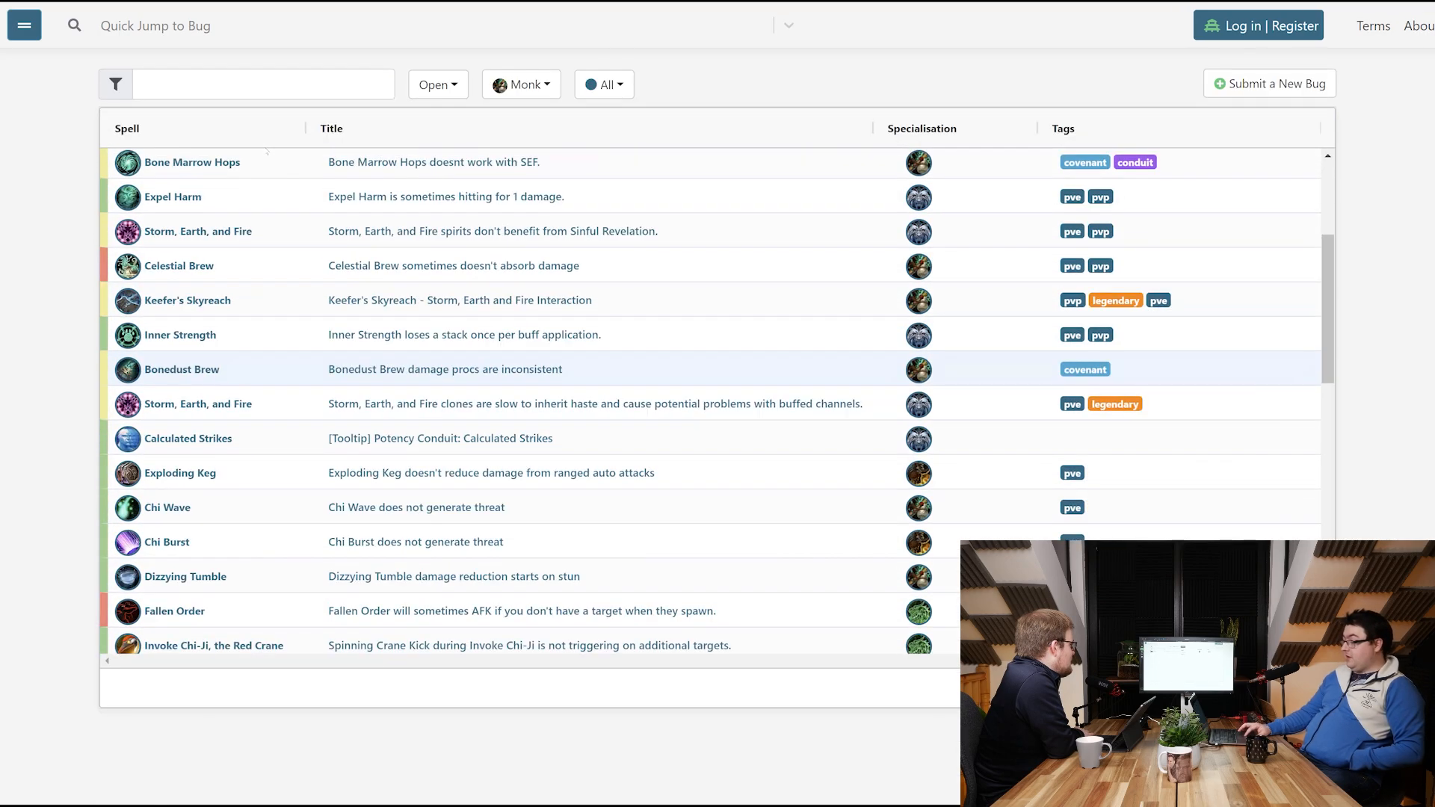
scroll("down", 3)
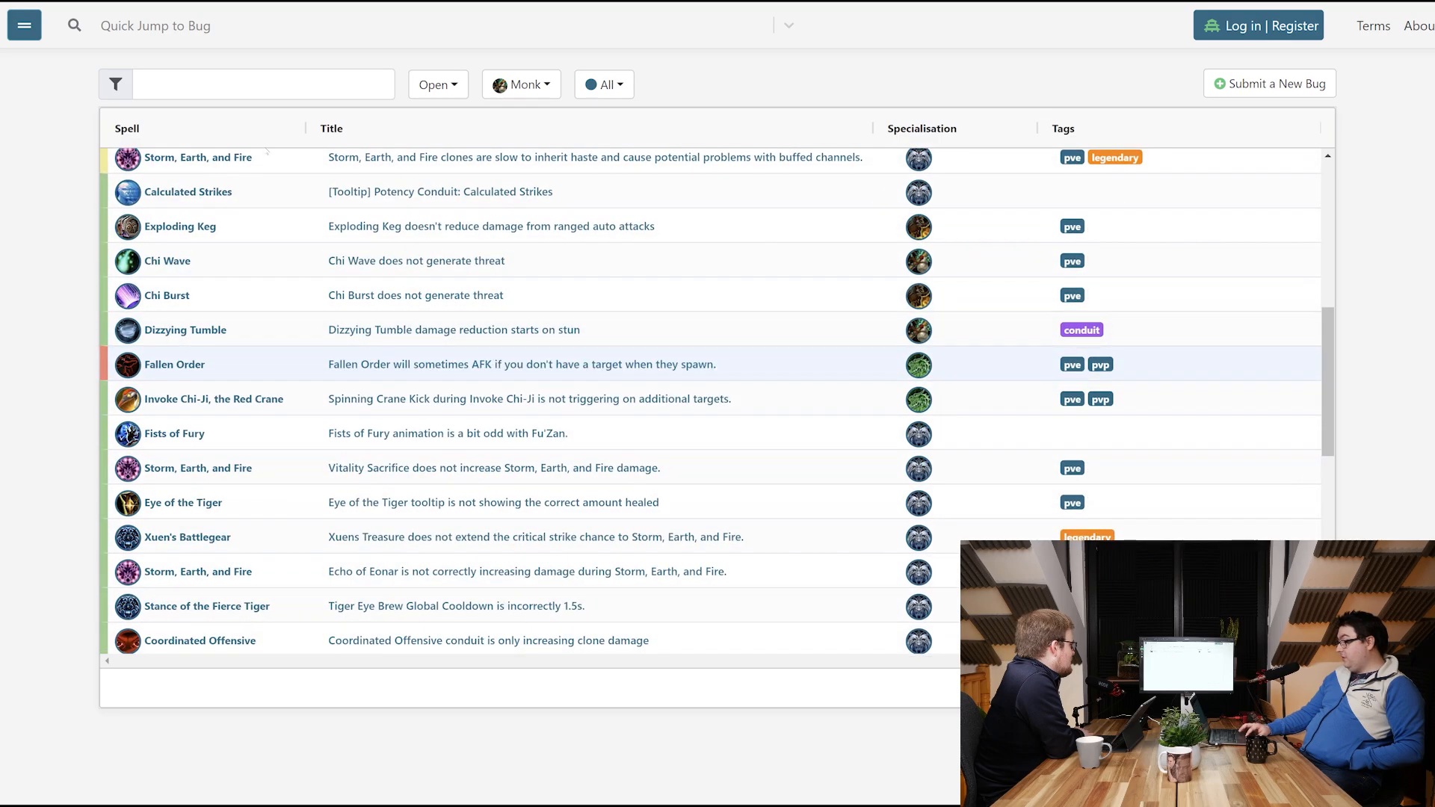
scroll("down", 3)
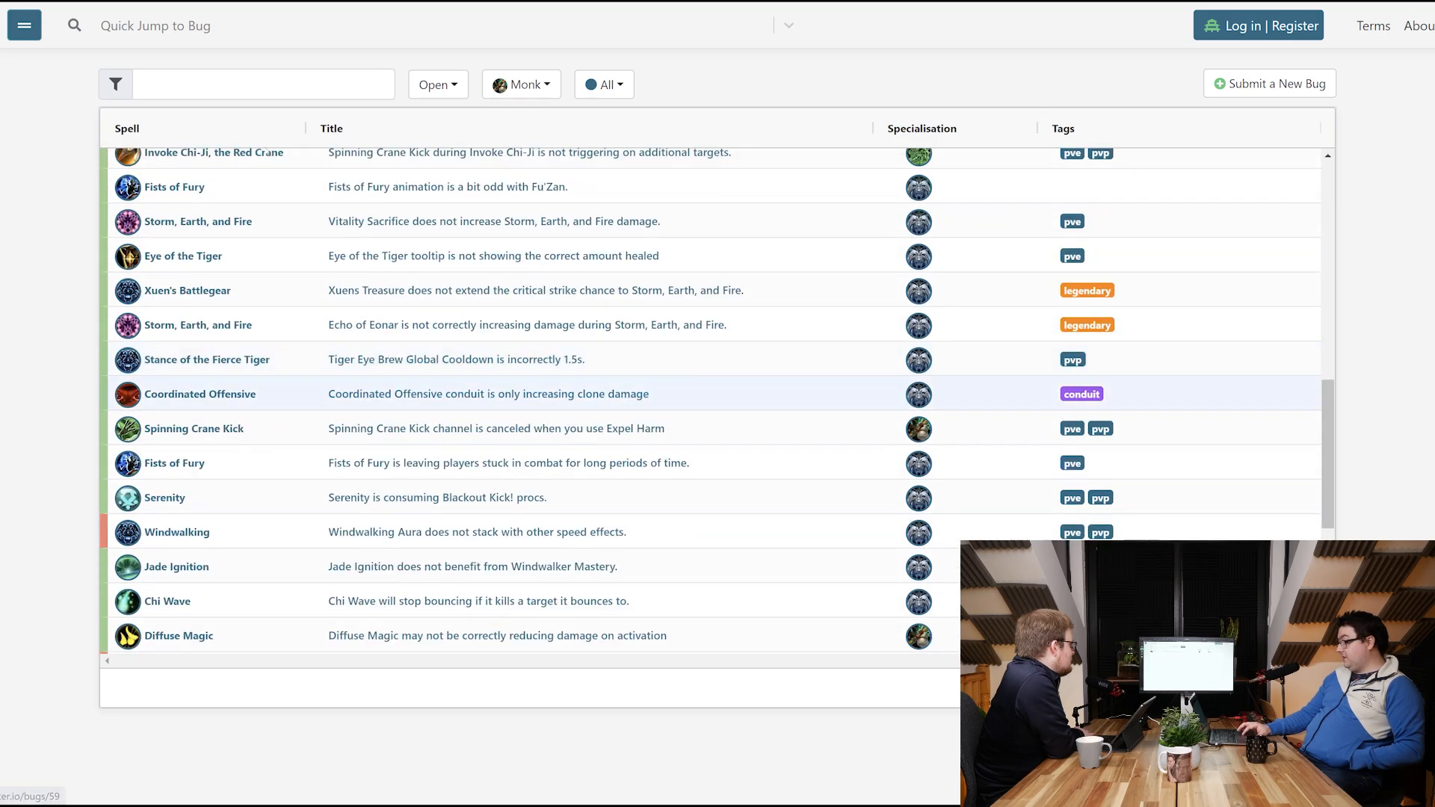
scroll("down", 3)
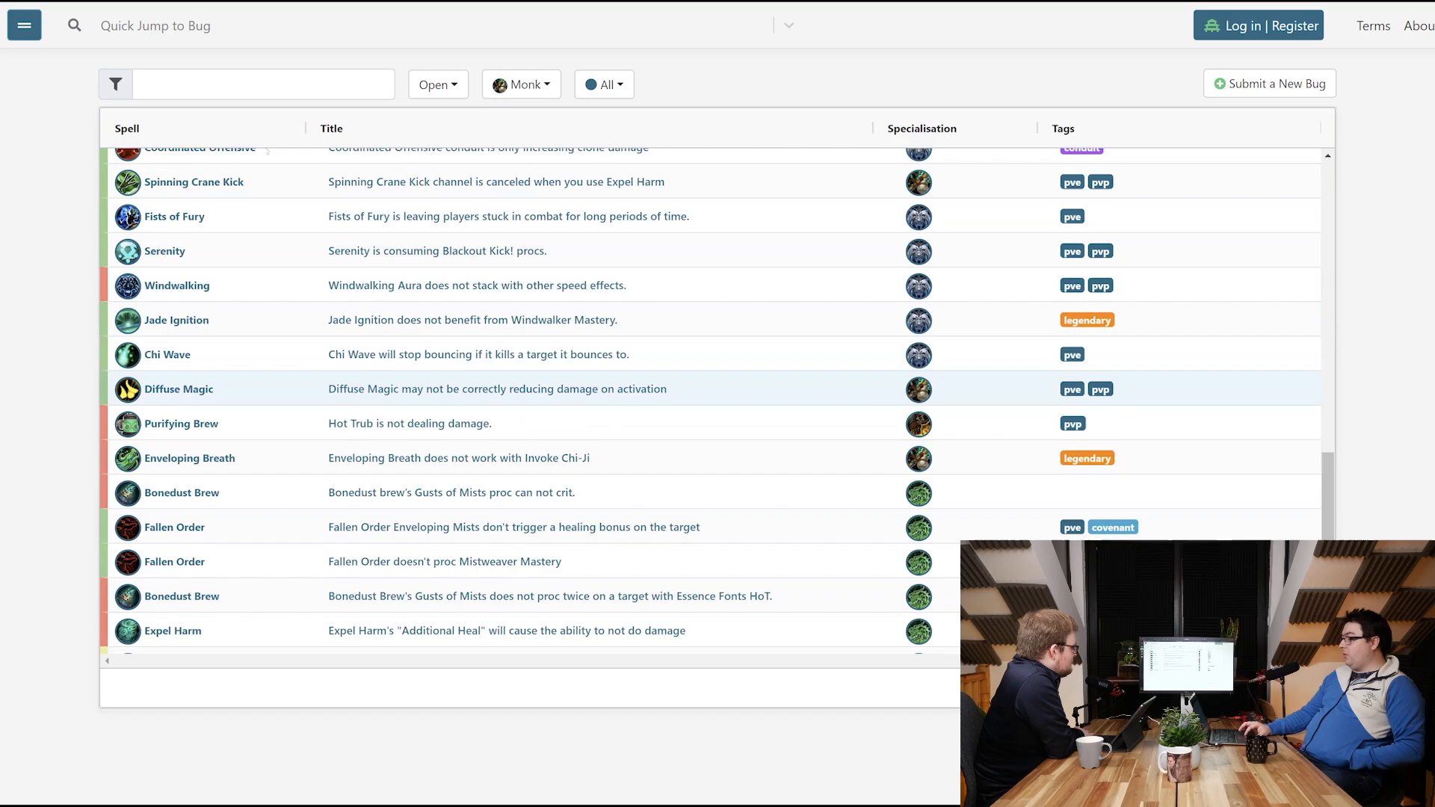
scroll("down", 3)
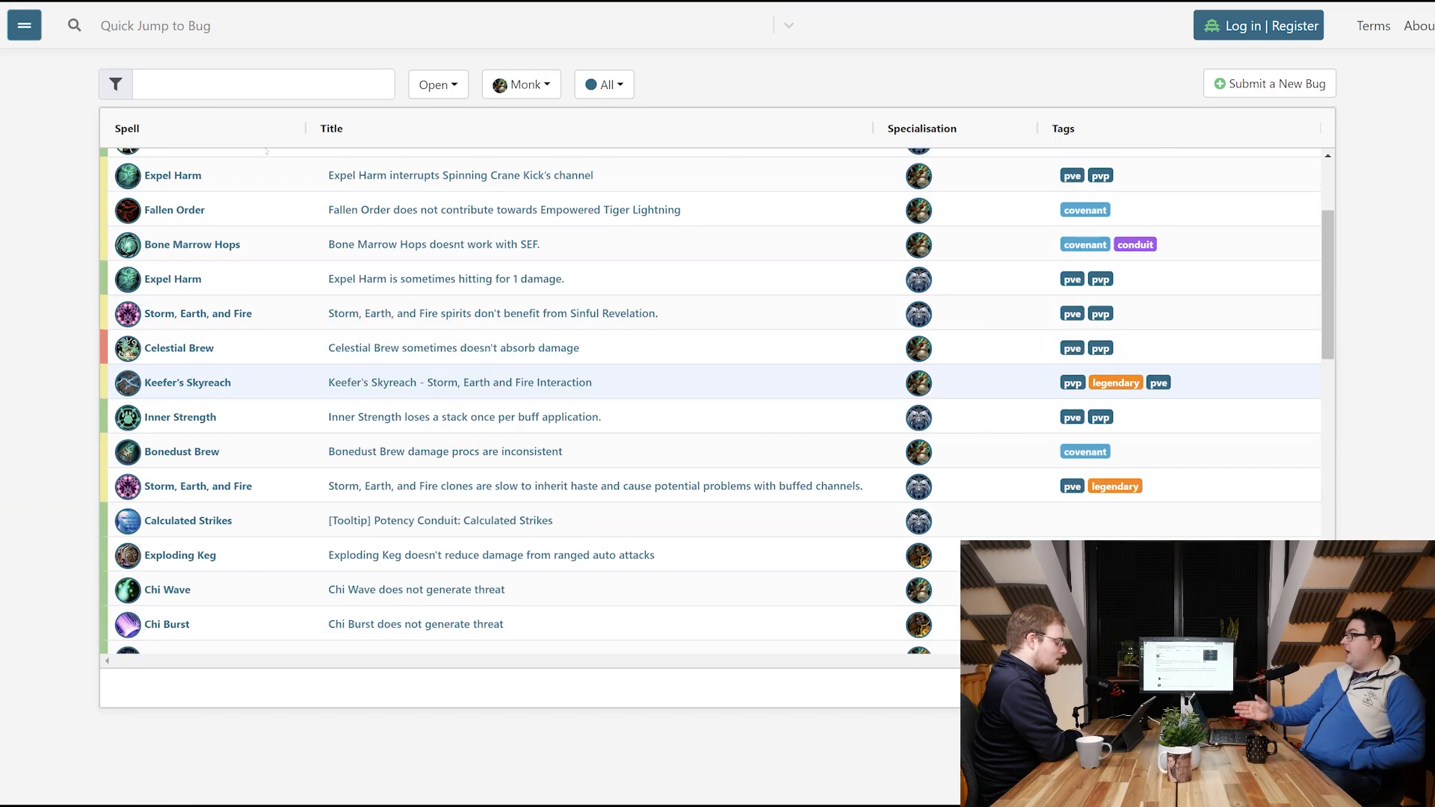
scroll("down", 3)
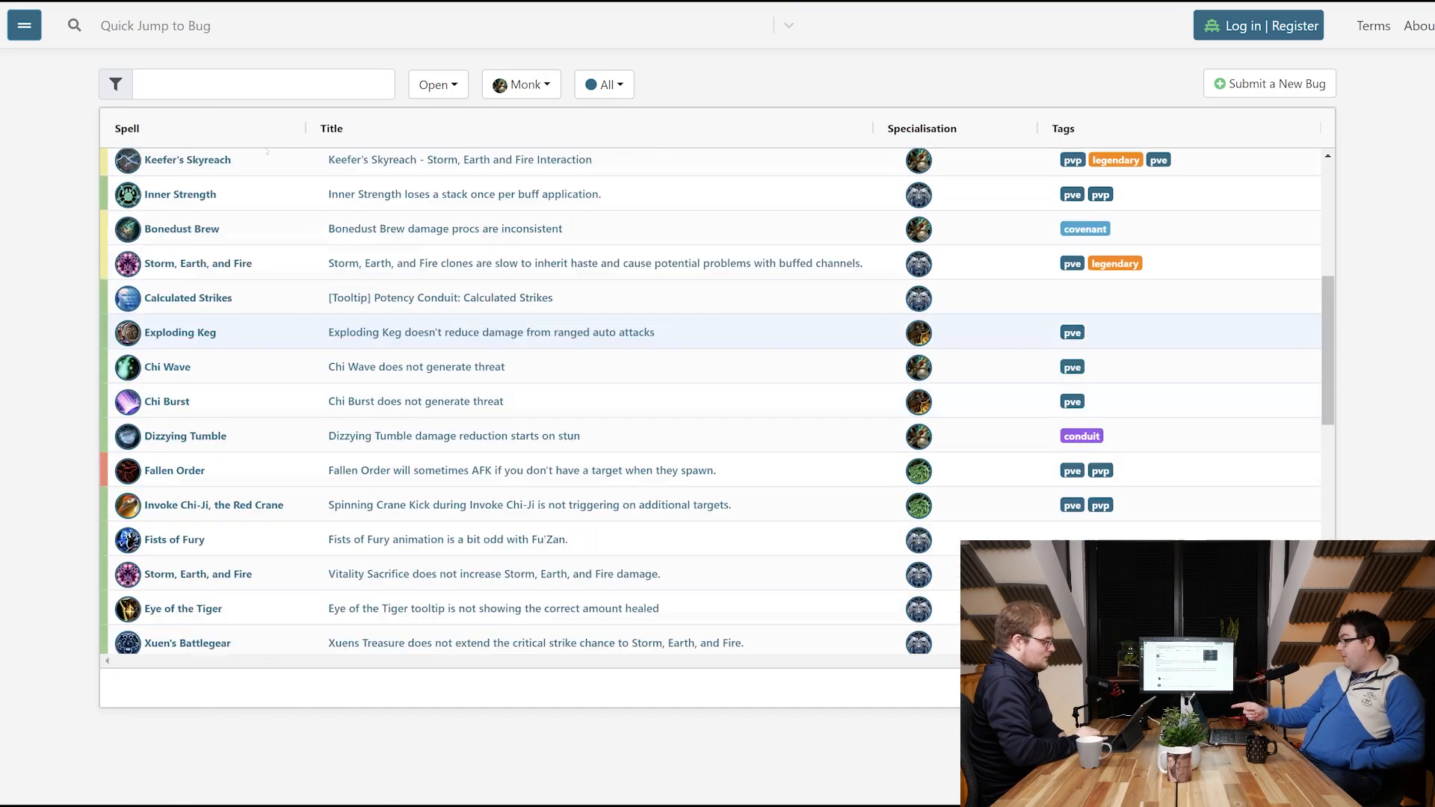
scroll("down", 3)
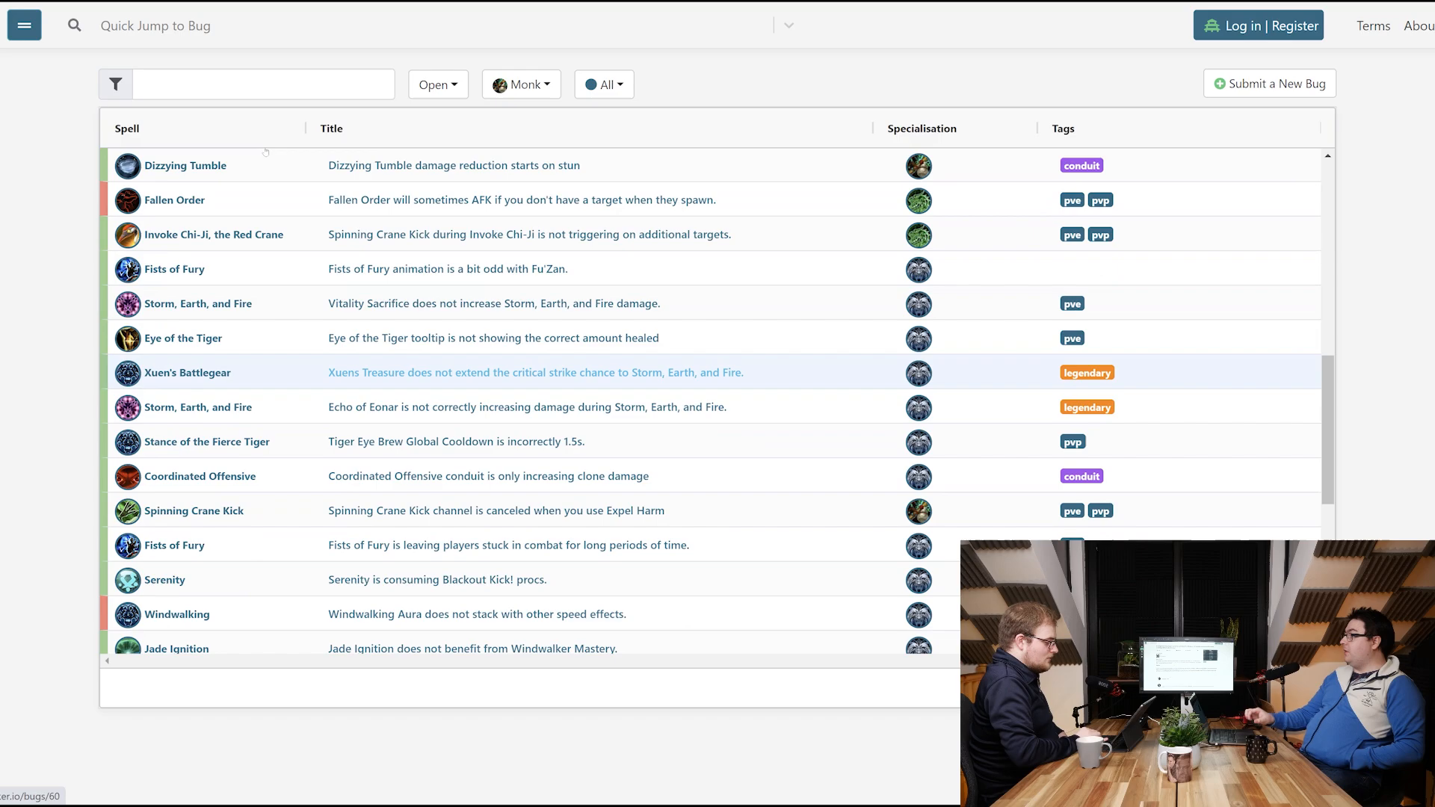
scroll("down", 3)
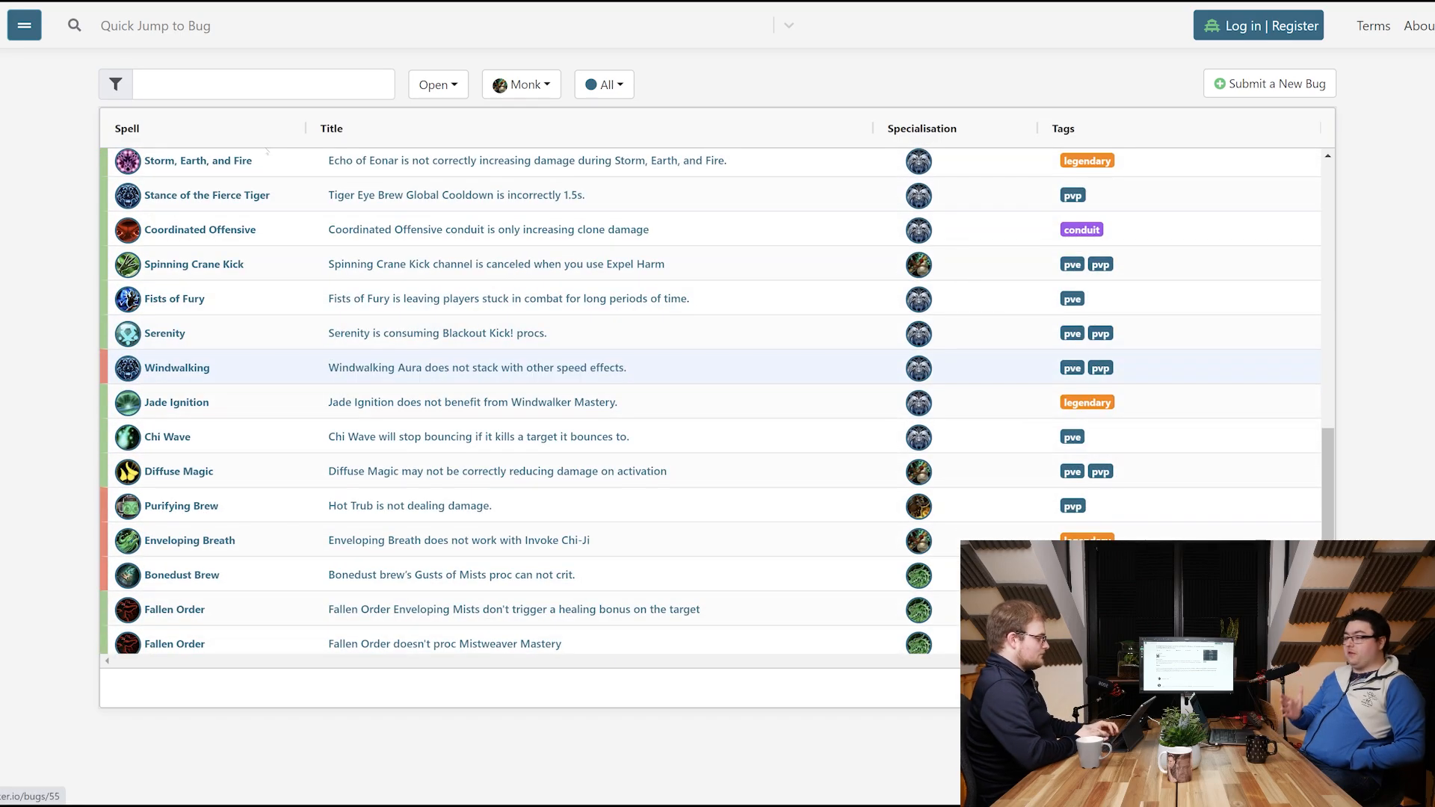
scroll("down", 3)
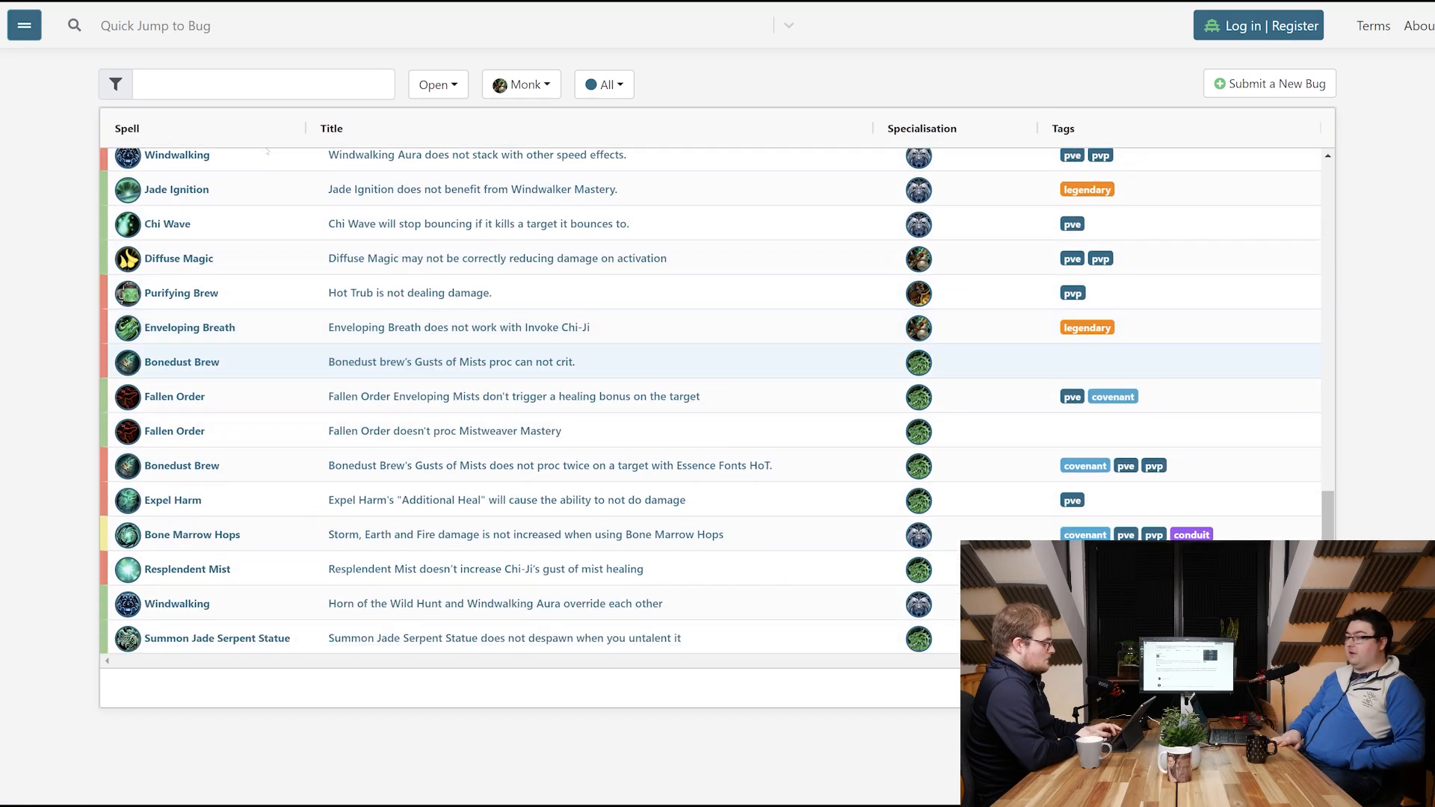
scroll("down", 3)
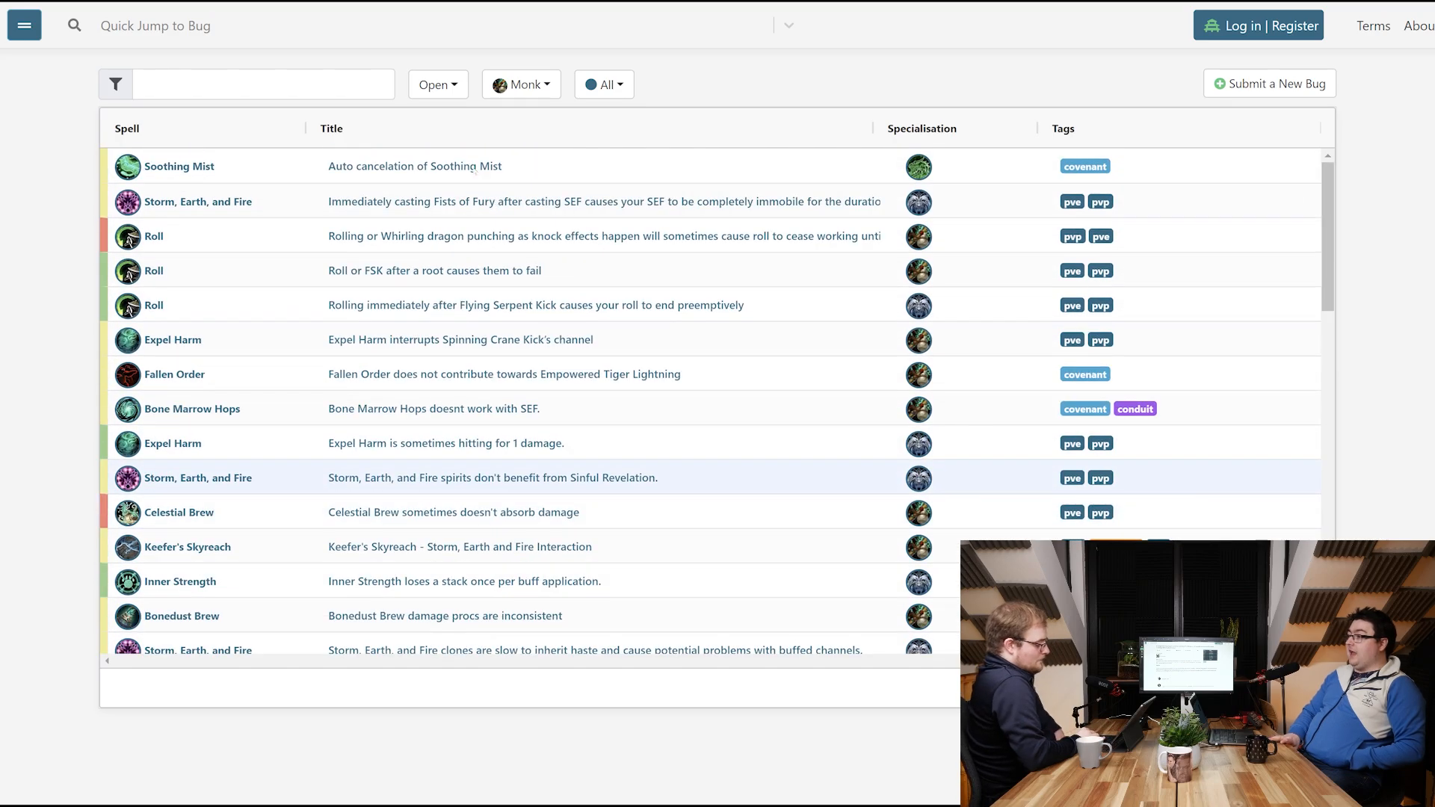